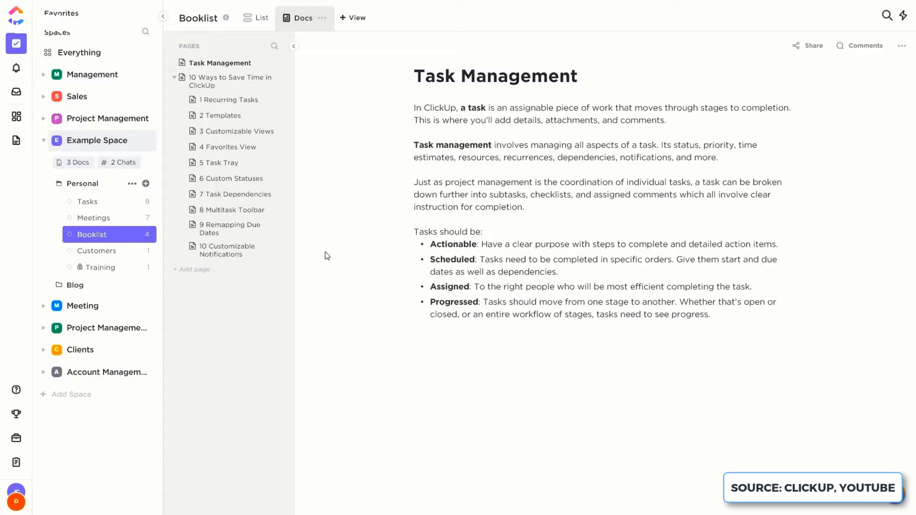
Create an RFC-template page titled 'Transactional email designs' in Design Docs.
{"action": "left_click", "coordinate": [351, 18]}
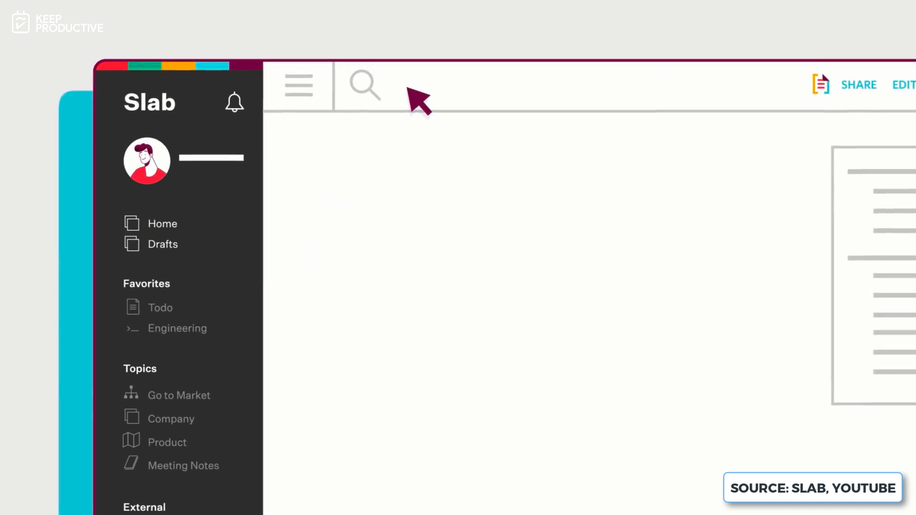
{"action": "type", "text": "Ref"}
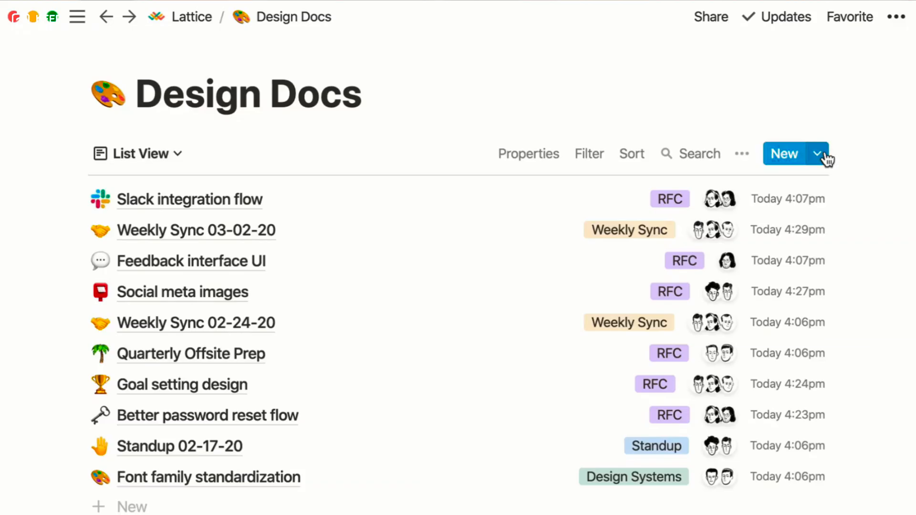
{"action": "left_click", "coordinate": [784, 153]}
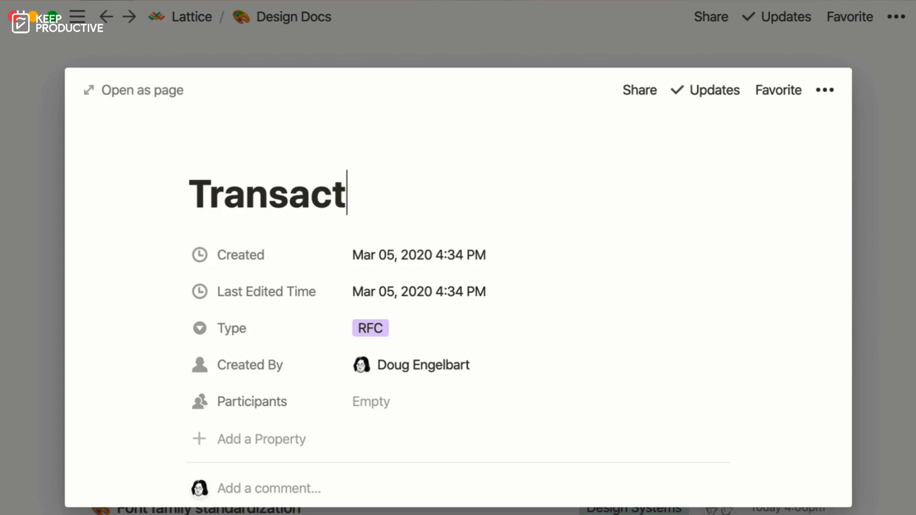
{"action": "type", "text": "ional email designs"}
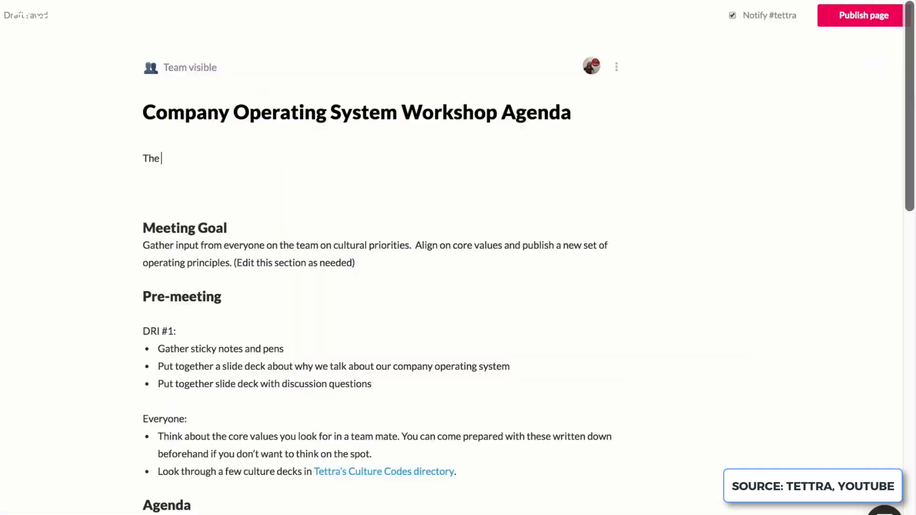
Write 'source file lives here' linked to the Company Operating System Workshop Agenda page.
{"action": "type", "text": "source file lives here #workshop"}
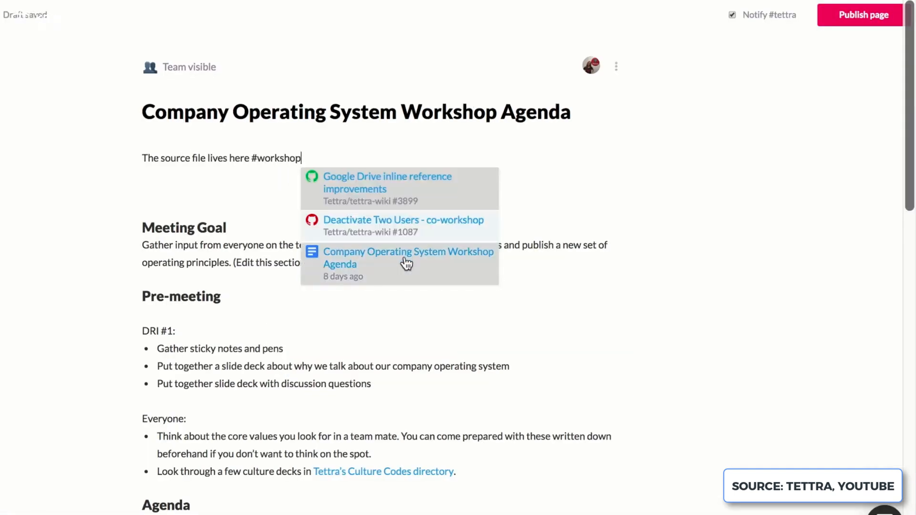
{"action": "left_click", "coordinate": [406, 258]}
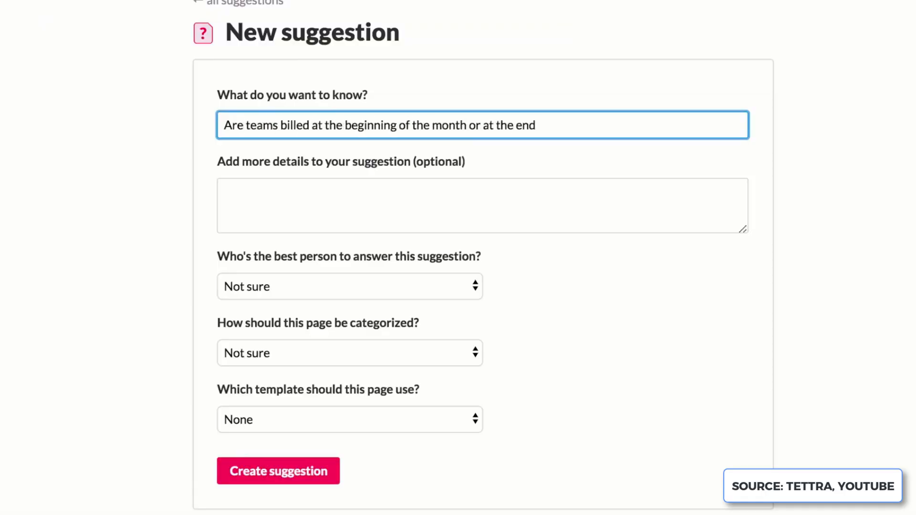
Add 'Thanks!' as the details of the month-start-or-end billing suggestion.
{"action": "type", "text": "Thanks!"}
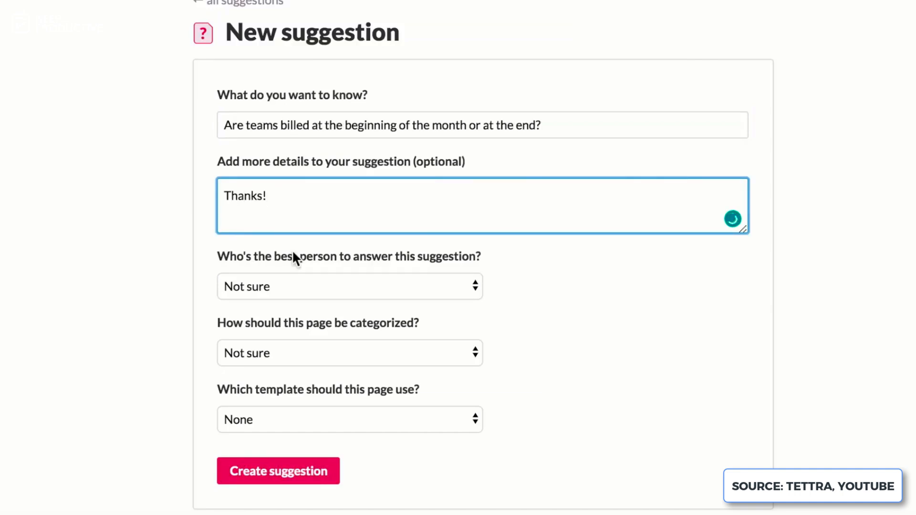
{"action": "left_click", "coordinate": [349, 286]}
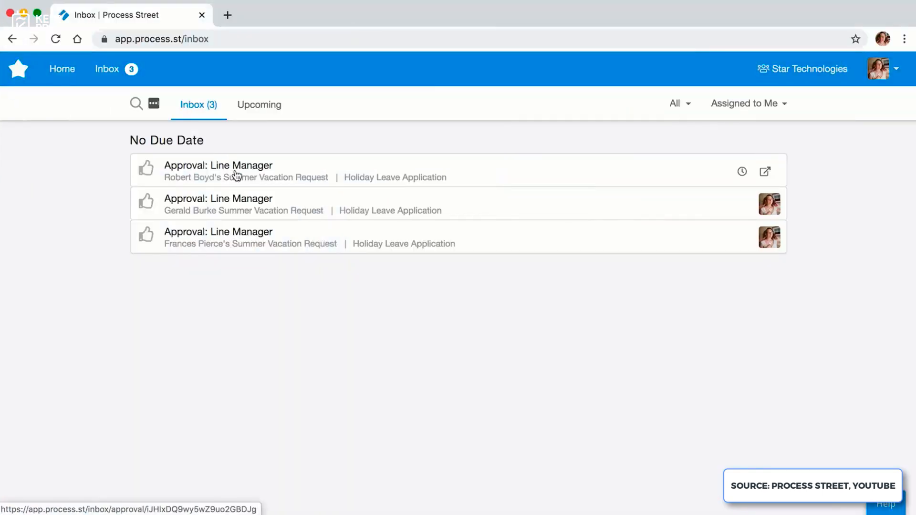
{"action": "left_click", "coordinate": [218, 164]}
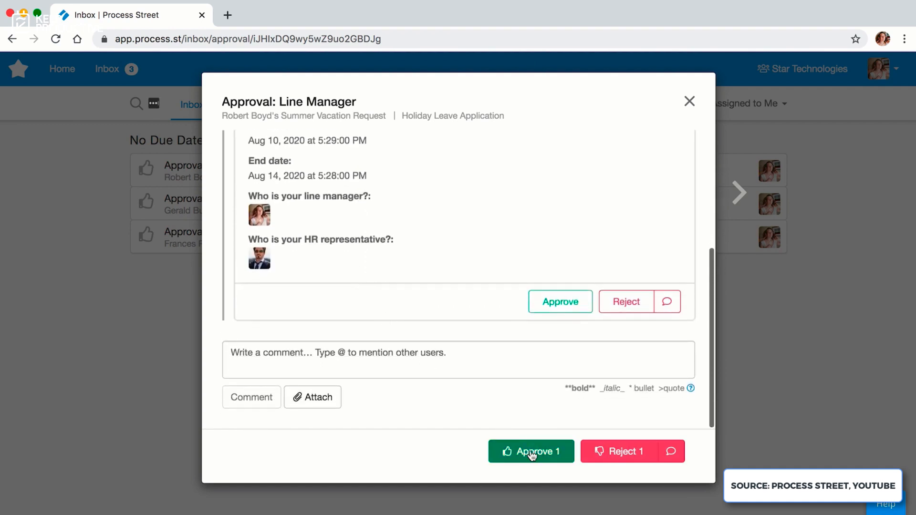
{"action": "left_click", "coordinate": [531, 451]}
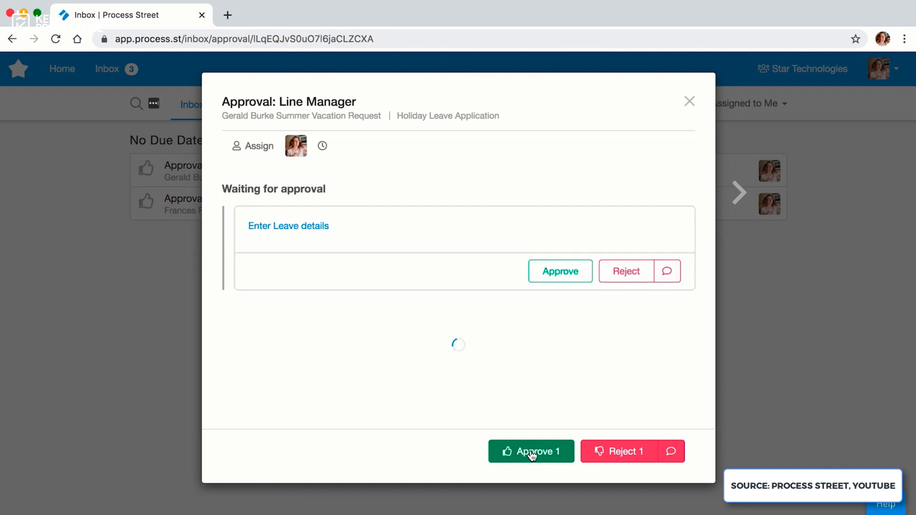
{"action": "left_click", "coordinate": [289, 226]}
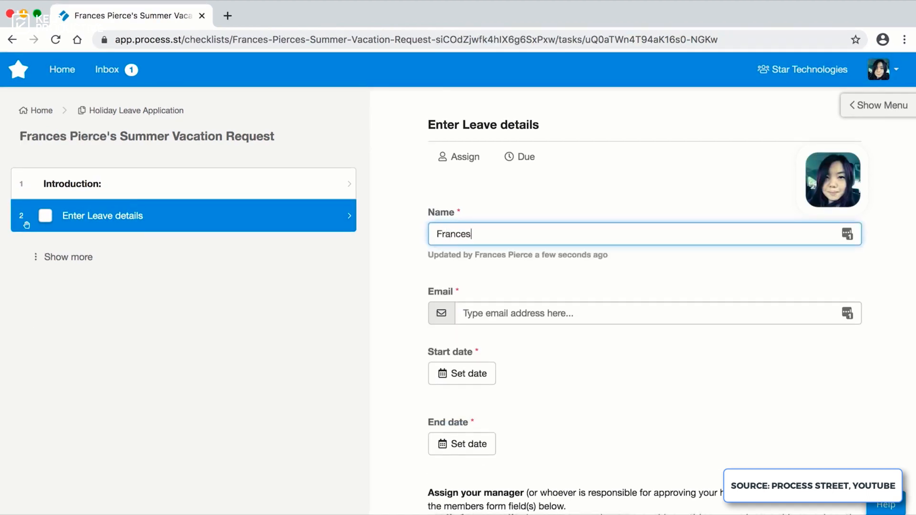
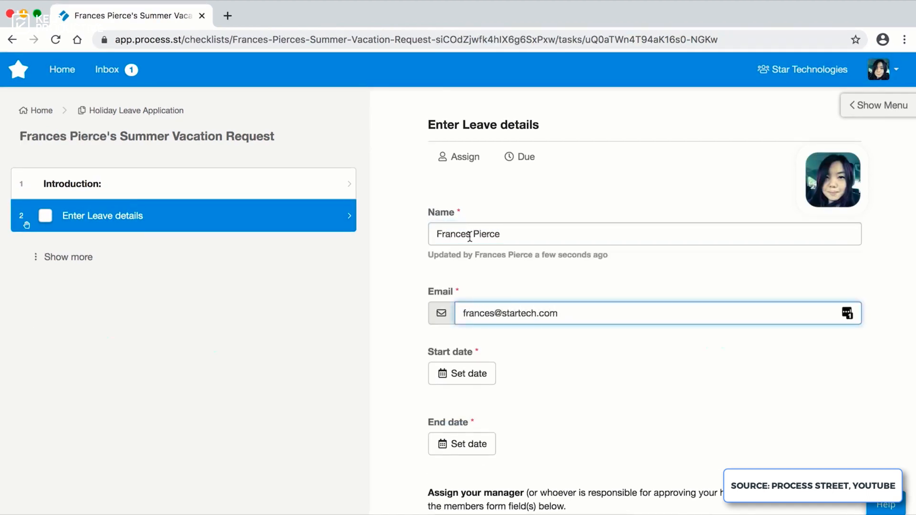
{"action": "left_click", "coordinate": [461, 374]}
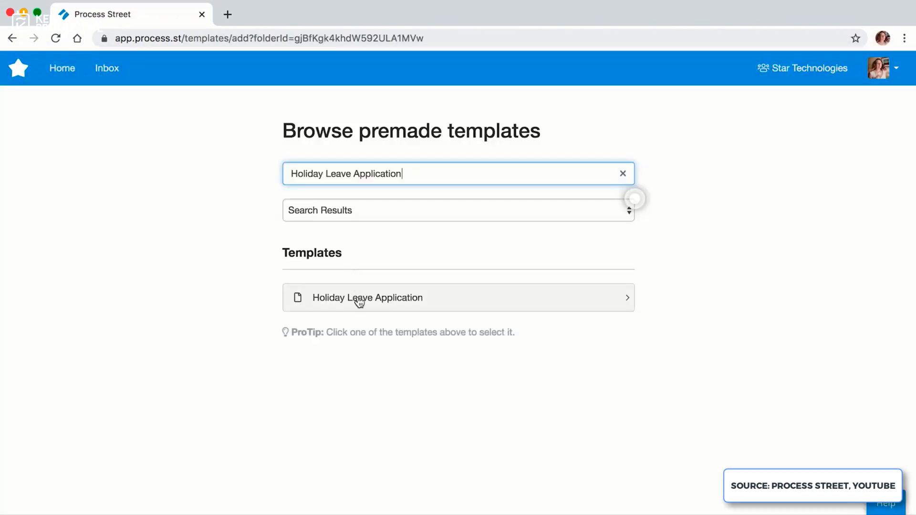
Customize the Holiday Leave Application template and open the first Line Manager approval.
{"action": "left_click", "coordinate": [367, 297]}
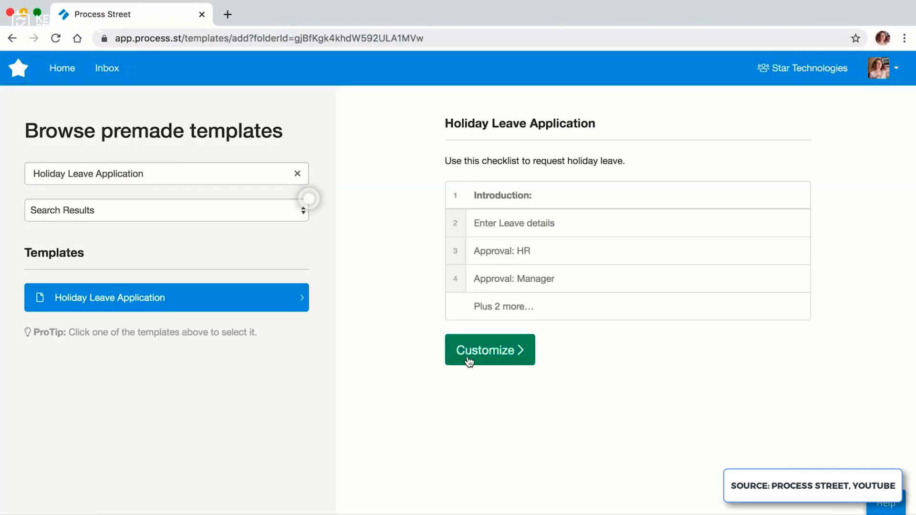
{"action": "left_click", "coordinate": [489, 349]}
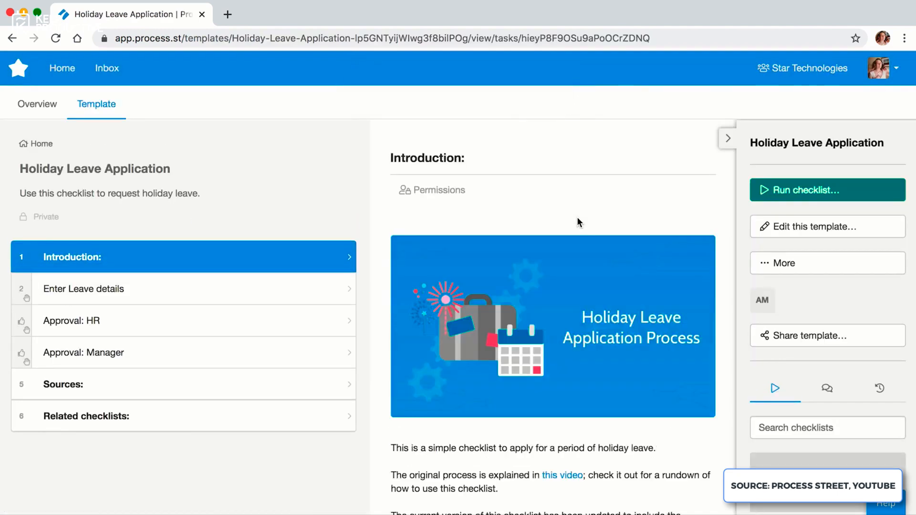
{"action": "left_click", "coordinate": [107, 68]}
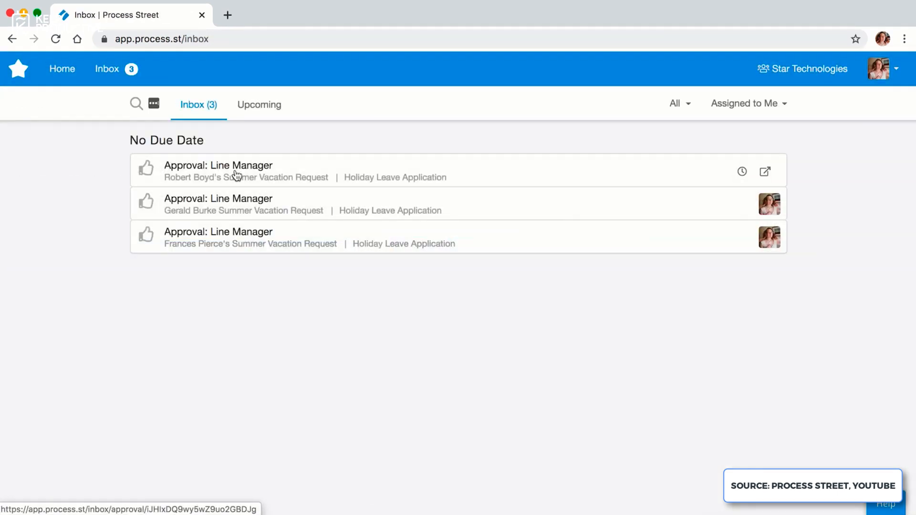
{"action": "left_click", "coordinate": [245, 170]}
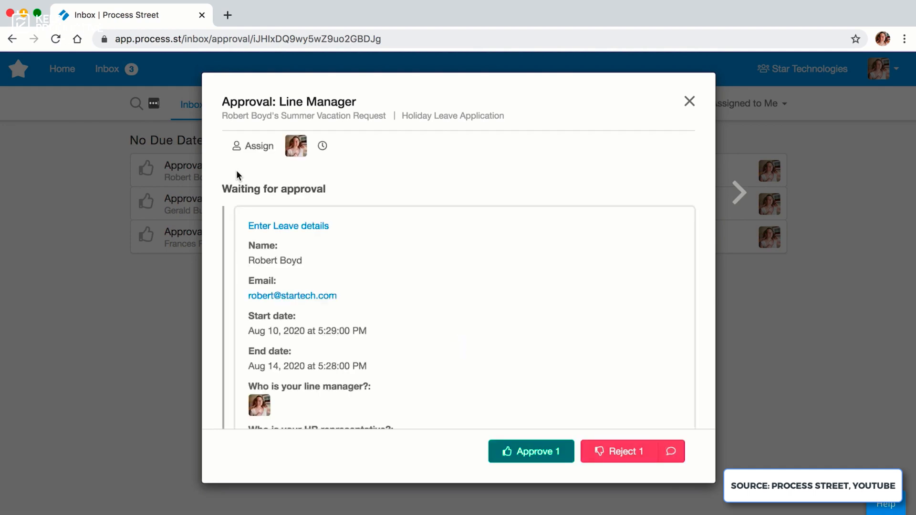
{"action": "scroll", "scroll_direction": "down", "scroll_amount": 3}
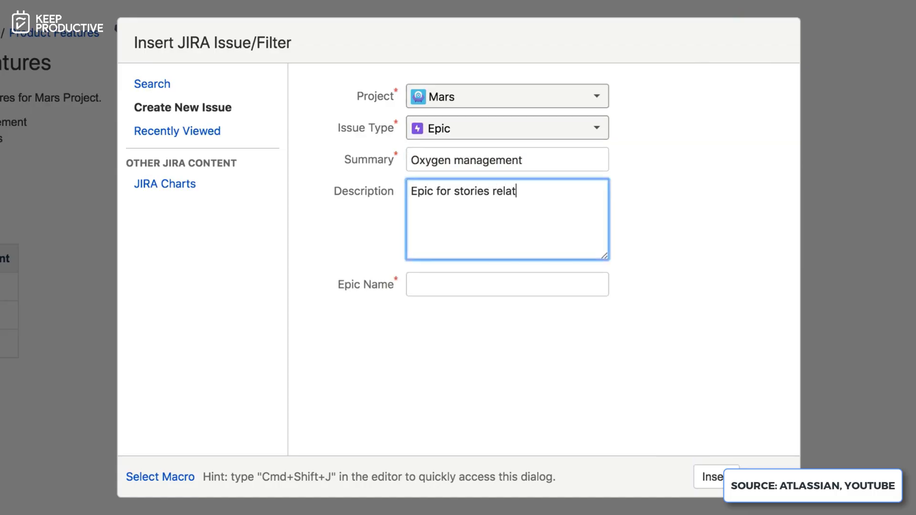
Begin entering the 'Oxygen management' summary for the Mars Epic.
{"action": "type", "text": "Oxyg"}
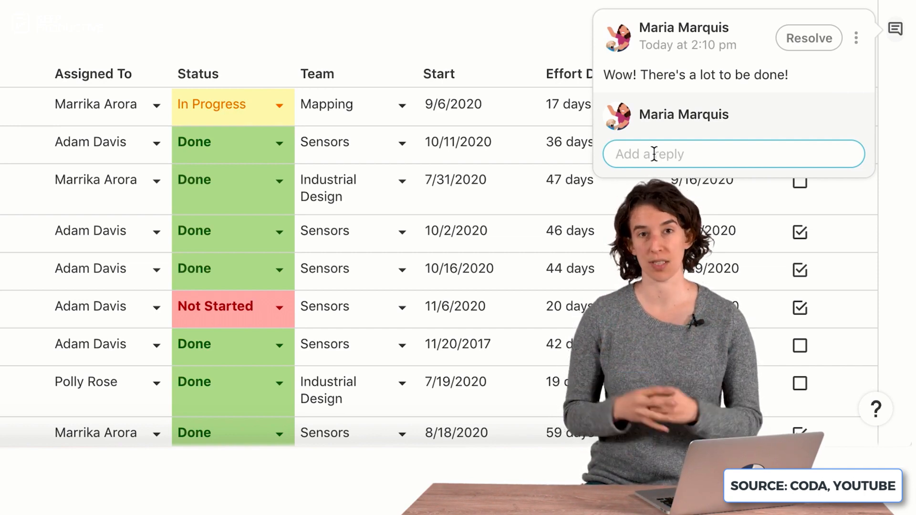
Begin a reply on the task-table comment mentioning a name starting 'lau'.
{"action": "left_click", "coordinate": [732, 154]}
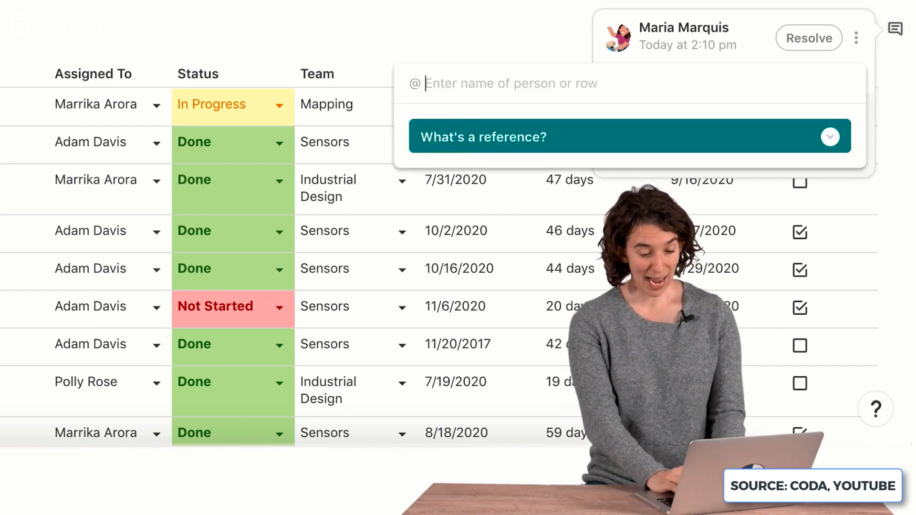
{"action": "type", "text": "lau"}
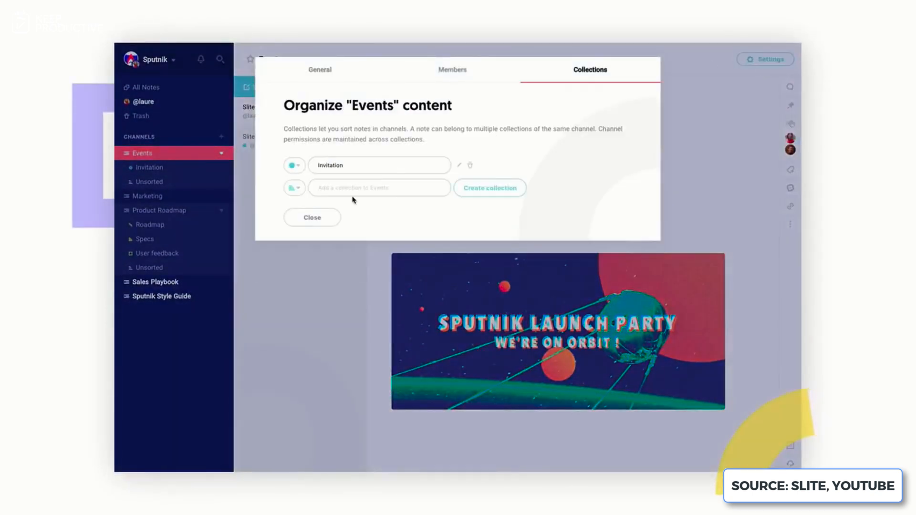
Create the D-Day collection in Events and link the Slite Launch Party Invitation note.
{"action": "type", "text": "D-Day"}
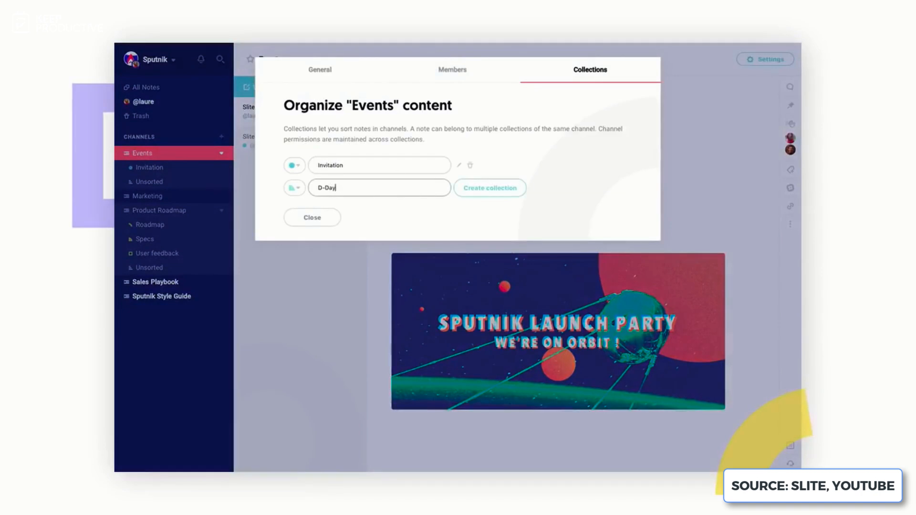
{"action": "left_click", "coordinate": [311, 218]}
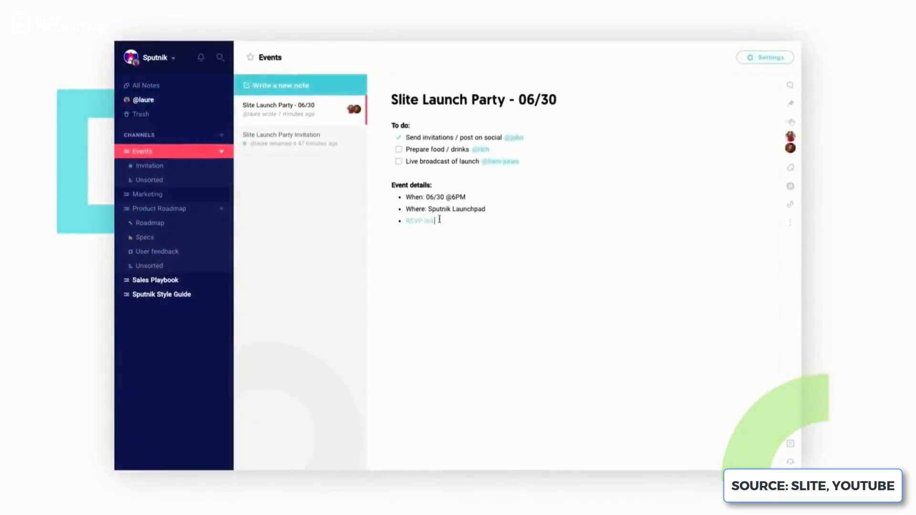
{"action": "type", "text": "@slite in"}
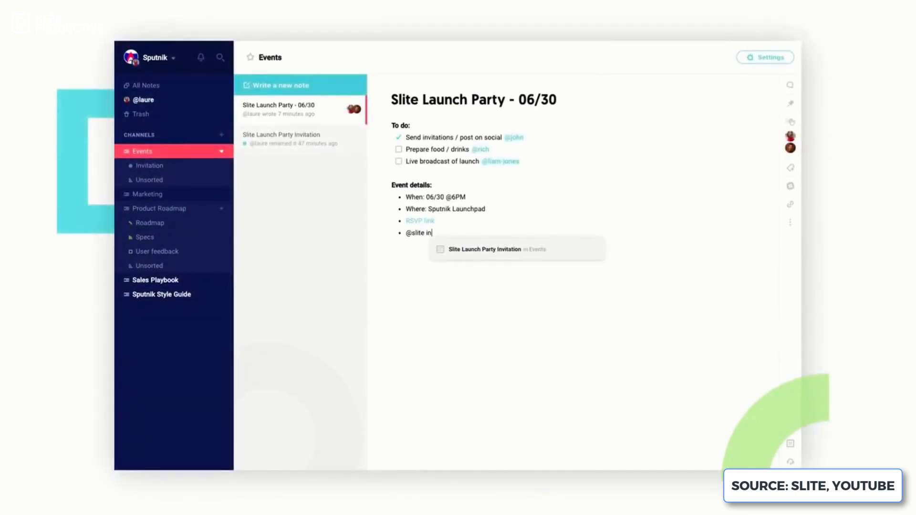
{"action": "left_click", "coordinate": [483, 249]}
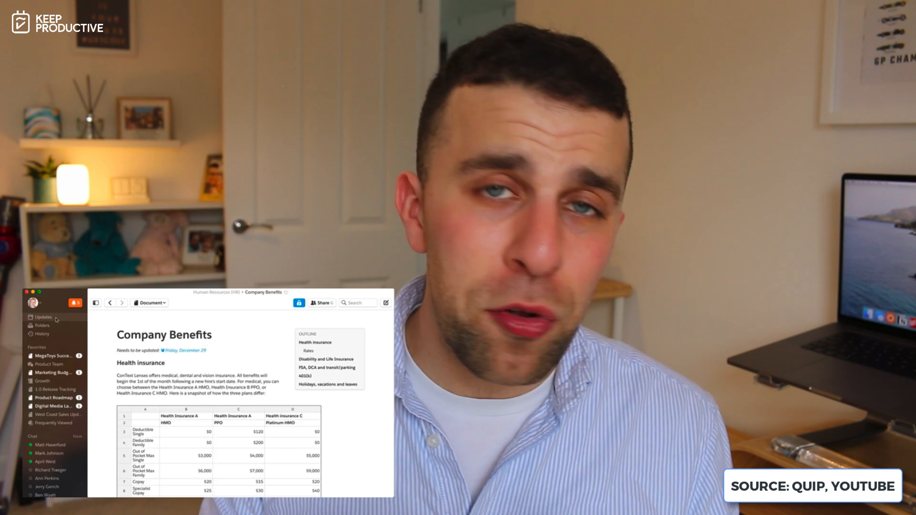
{"action": "left_click", "coordinate": [42, 317]}
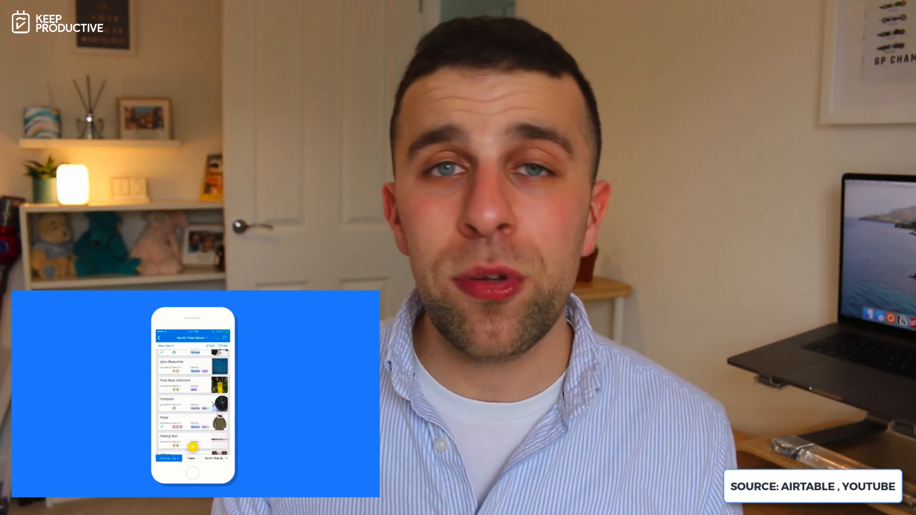
Open the Polar Bear Deterrent record from the North Pole Mission list.
{"action": "left_click", "coordinate": [193, 383]}
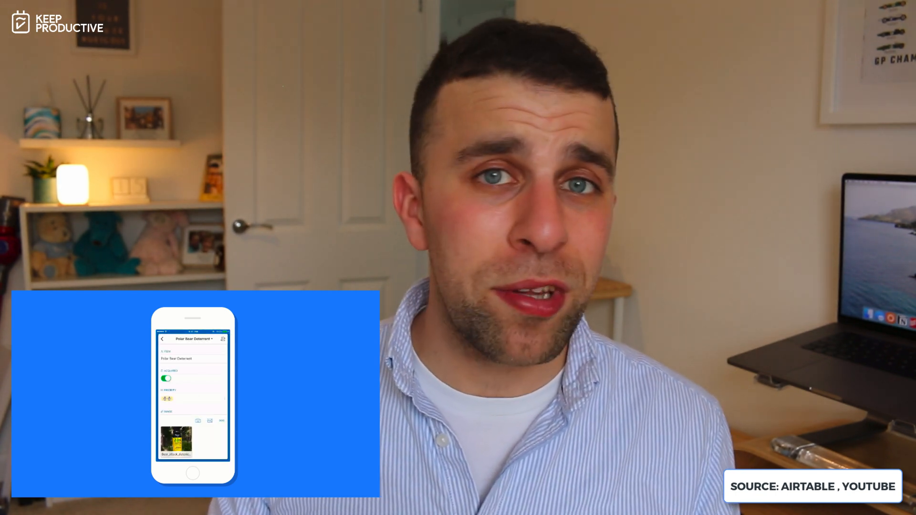